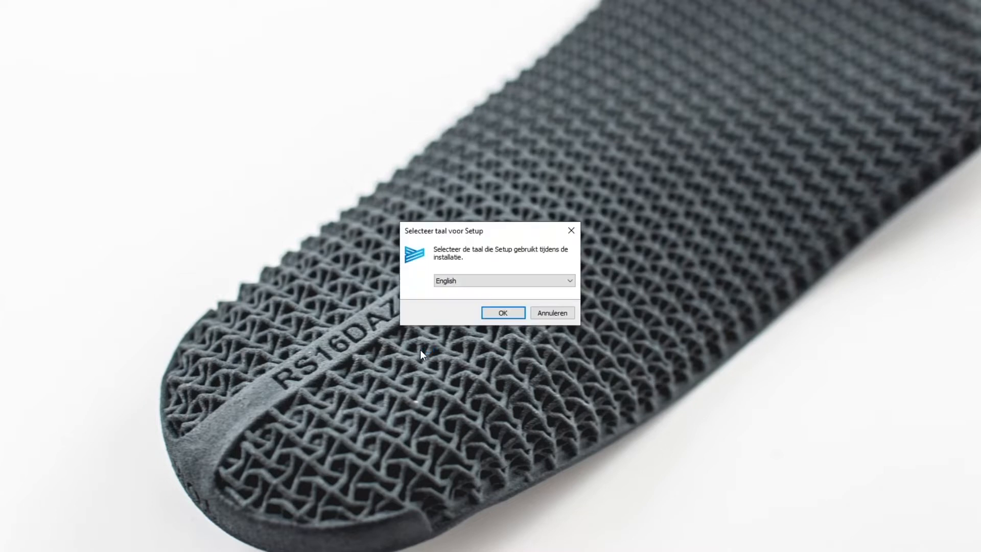
- Confirm English as setup language, accept the licence agreement and continue installing
{"action": "left_click", "coordinate": [502, 313]}
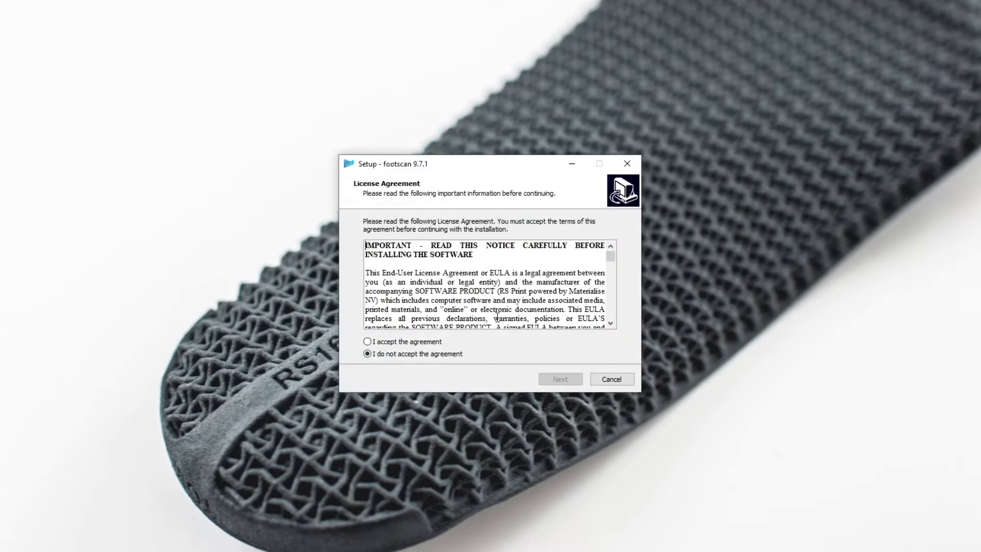
{"action": "left_click", "coordinate": [368, 341]}
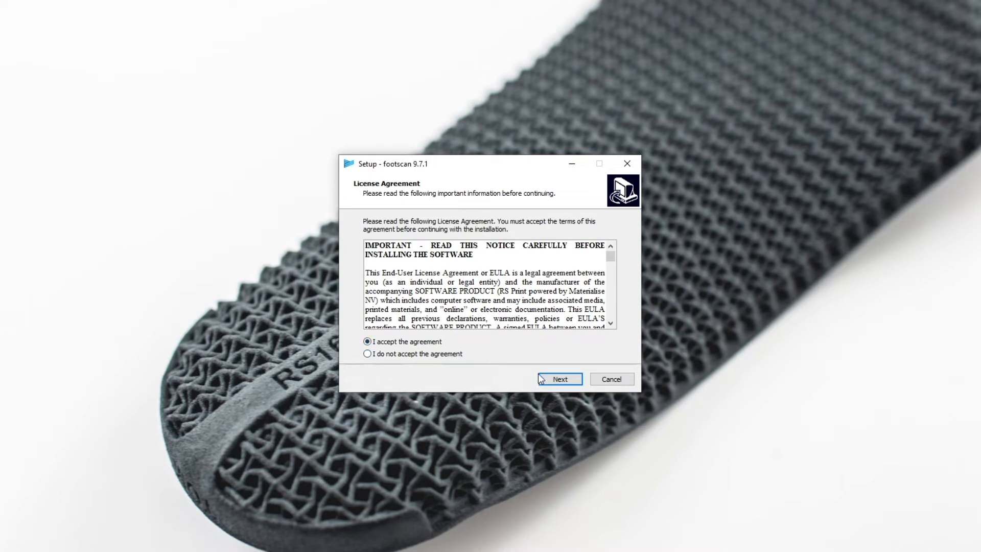
{"action": "left_click", "coordinate": [558, 378]}
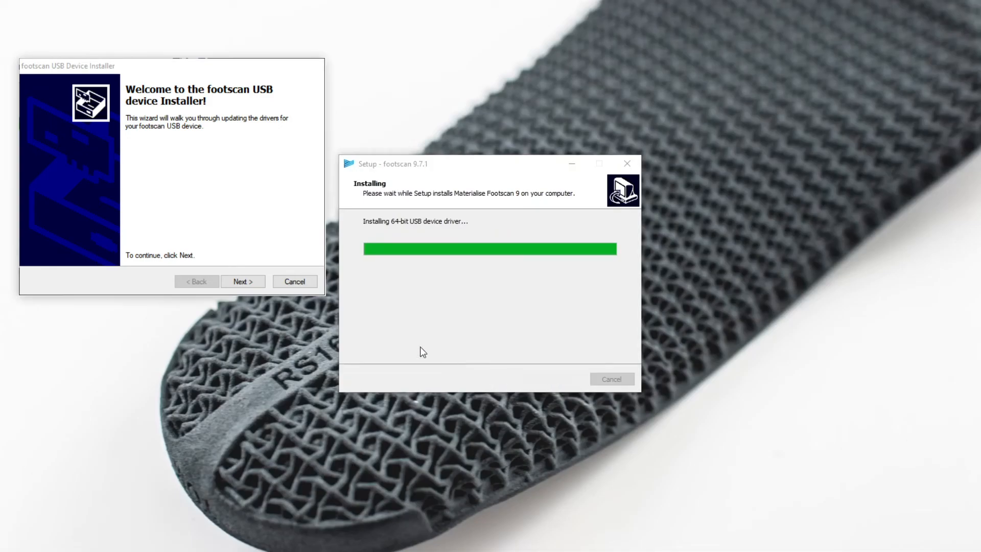
- Continue the USB driver installer so setup finishes and Footscan 9 launches
{"action": "left_click", "coordinate": [243, 281]}
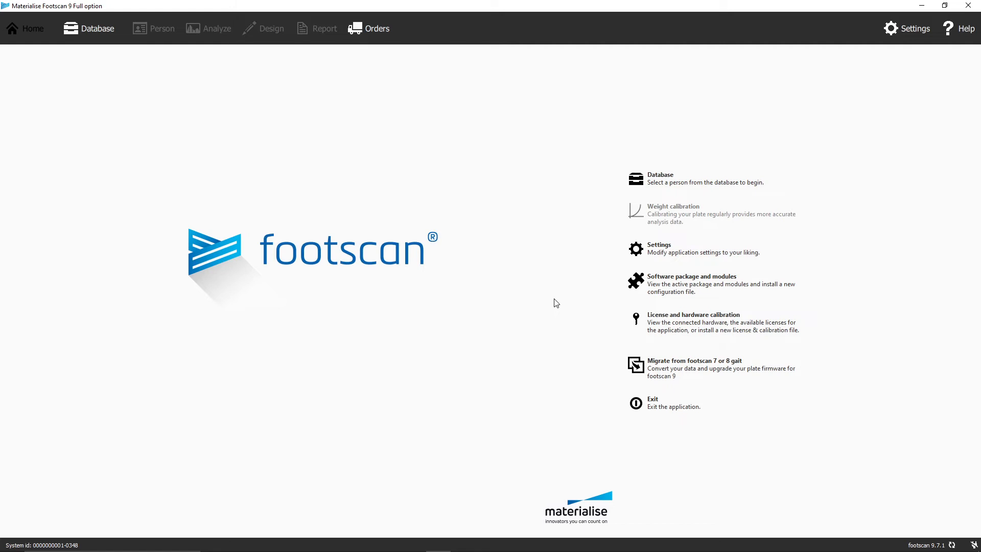
- Show the Footscan 9 home screen with its main-window welcome hint
{"action": "left_click", "coordinate": [25, 29]}
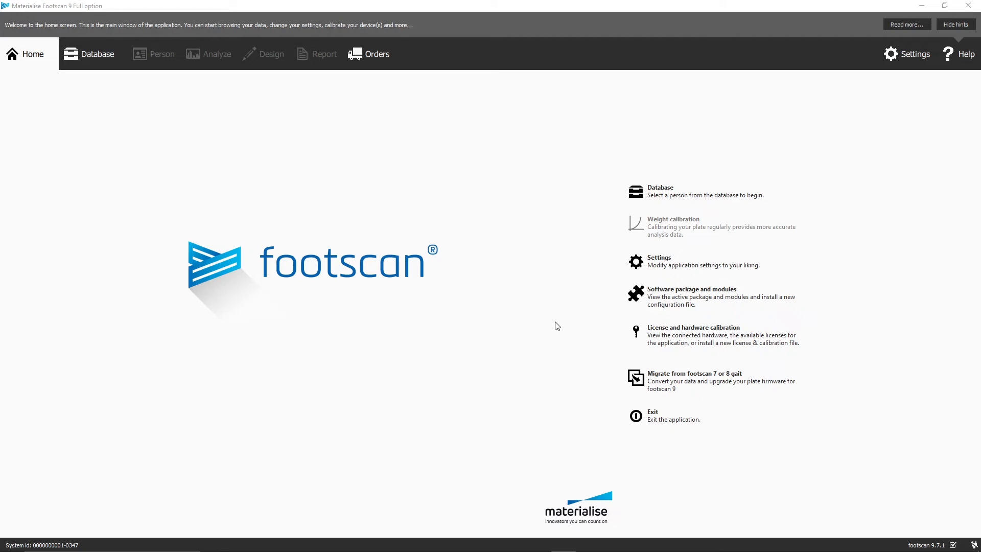
- In Settings, name measured persons 'customer', disable help hints and keep Image as report footer
{"action": "left_click", "coordinate": [906, 54]}
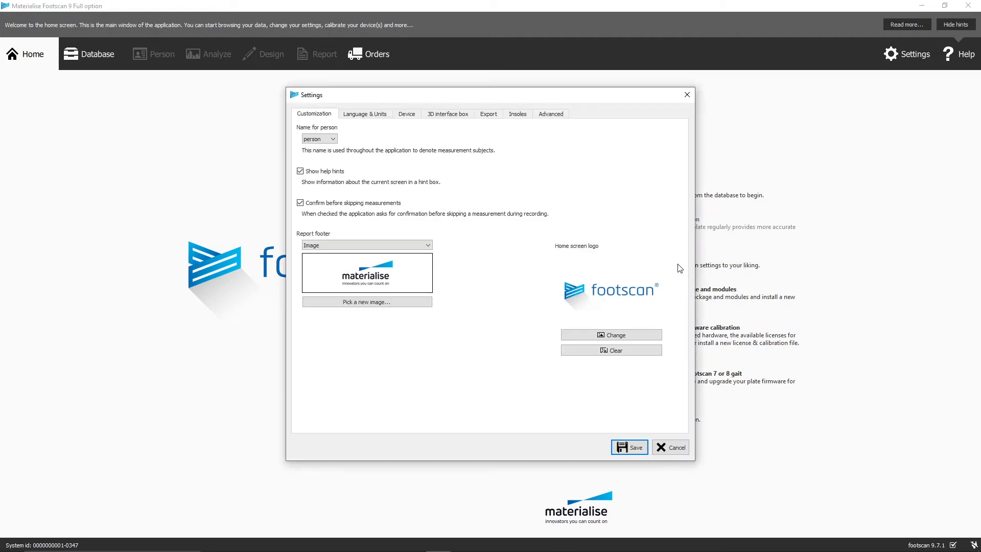
{"action": "left_click", "coordinate": [319, 138]}
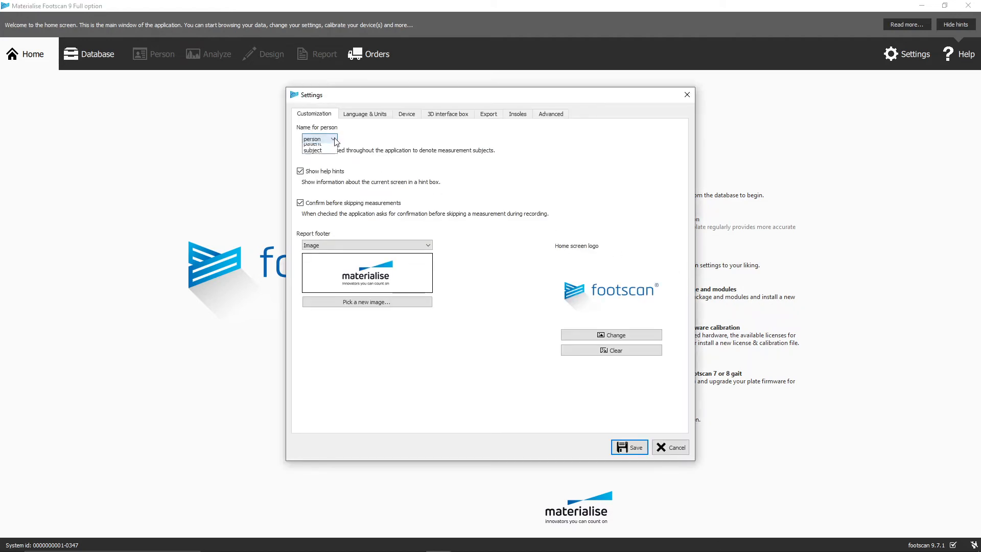
{"action": "left_click", "coordinate": [313, 138]}
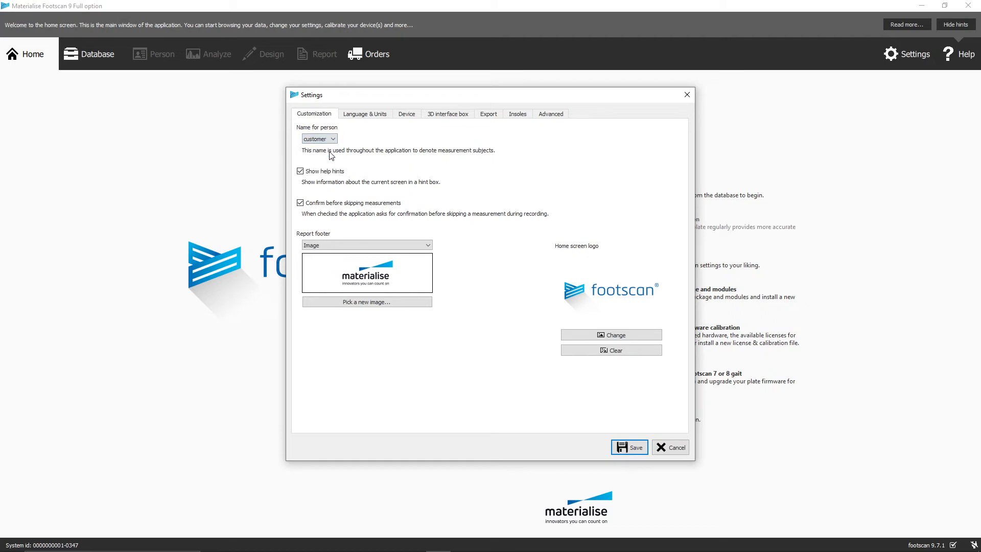
{"action": "left_click", "coordinate": [301, 170]}
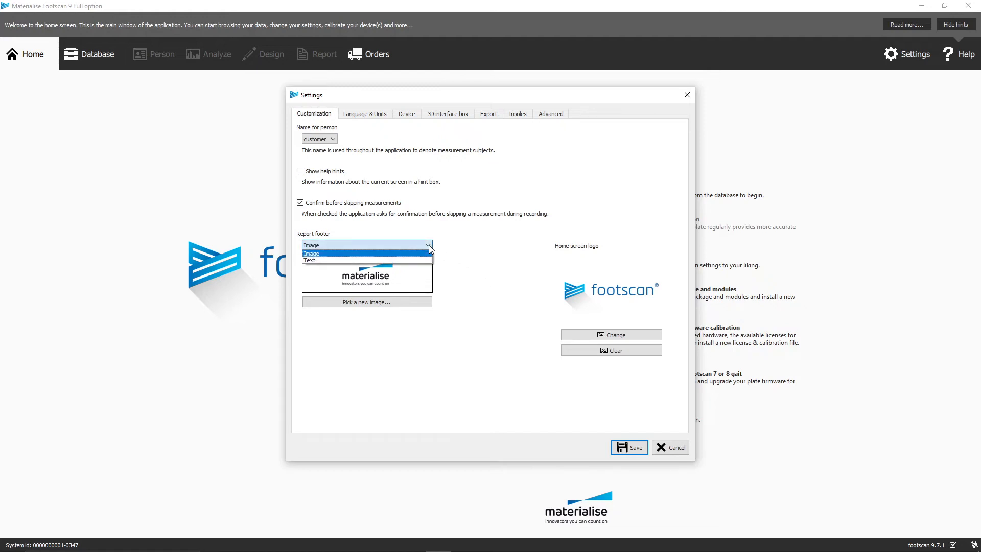
{"action": "left_click", "coordinate": [311, 252]}
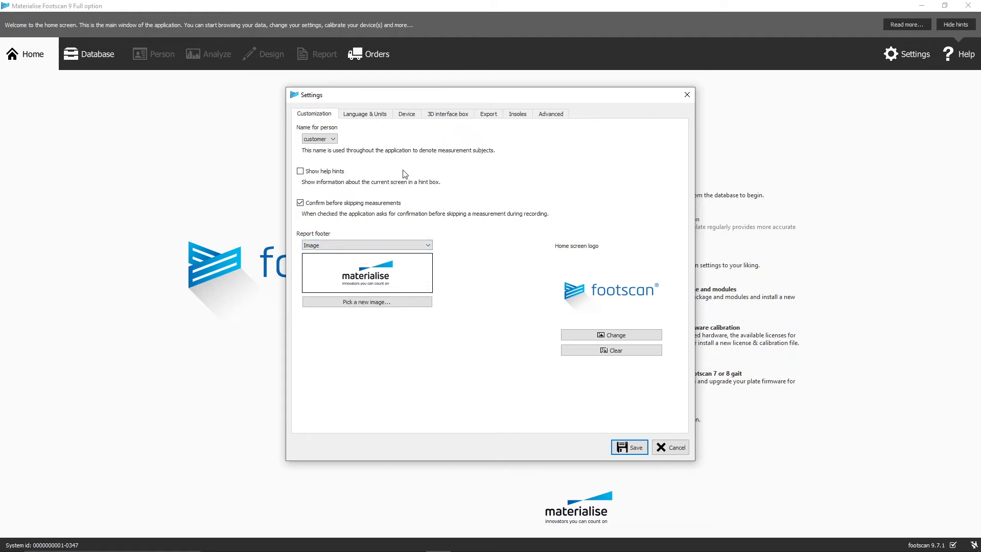
- Set the device calibration interval to weekly and show the Export settings
{"action": "left_click", "coordinate": [364, 113]}
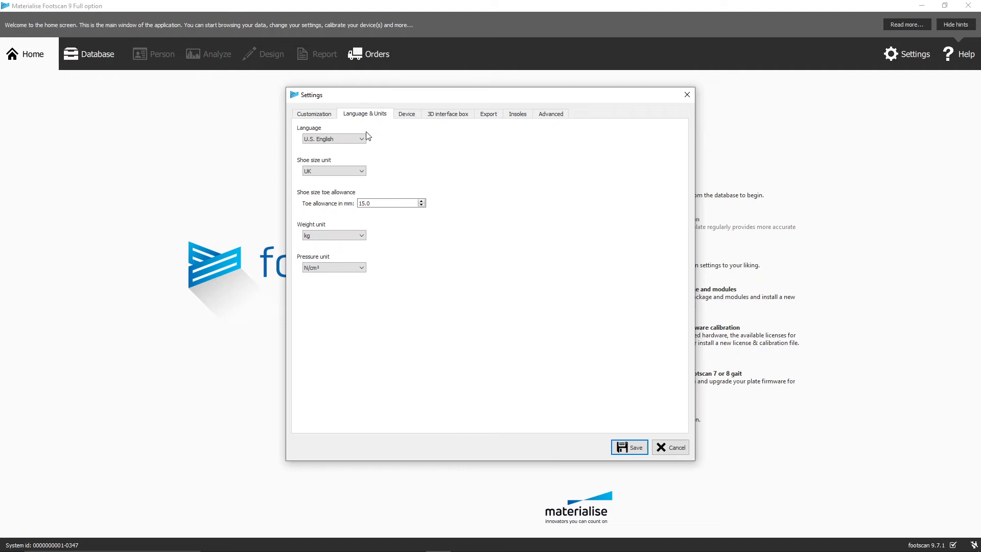
{"action": "mouse_move", "coordinate": [420, 135]}
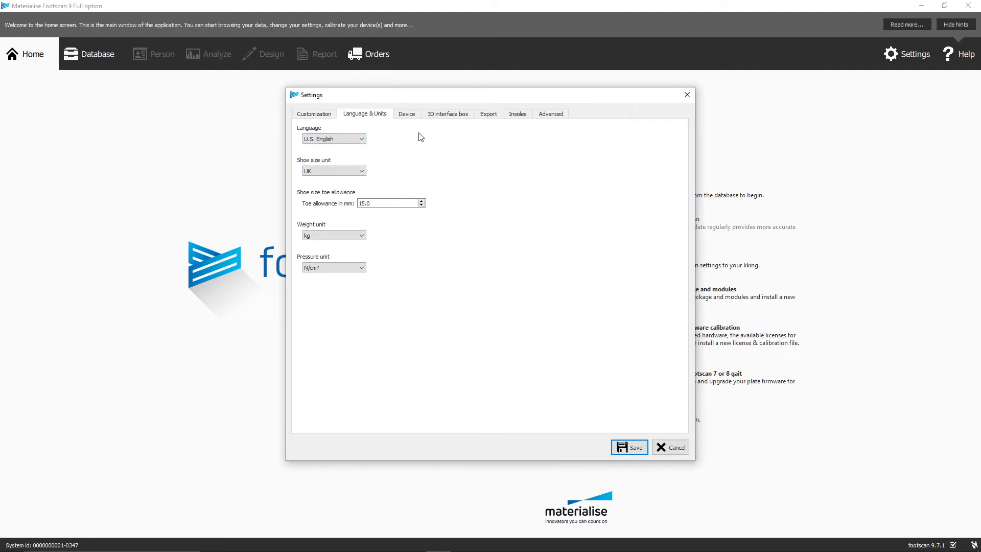
{"action": "left_click", "coordinate": [405, 114]}
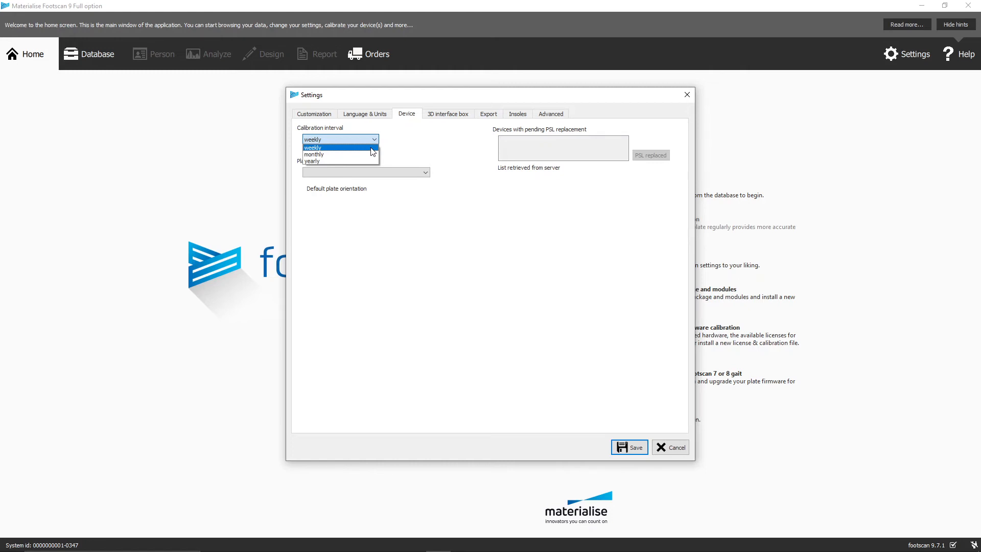
{"action": "left_click", "coordinate": [312, 147]}
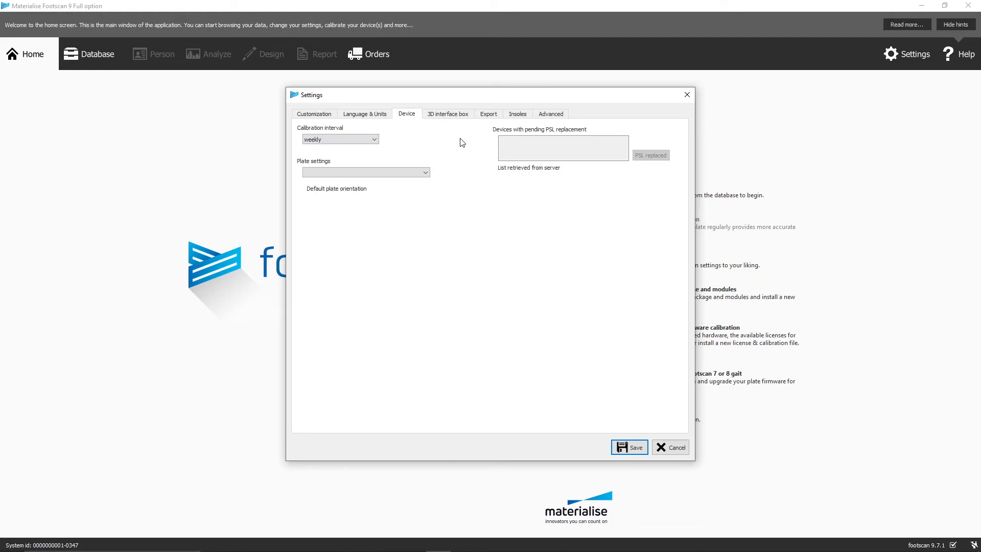
{"action": "left_click", "coordinate": [488, 113]}
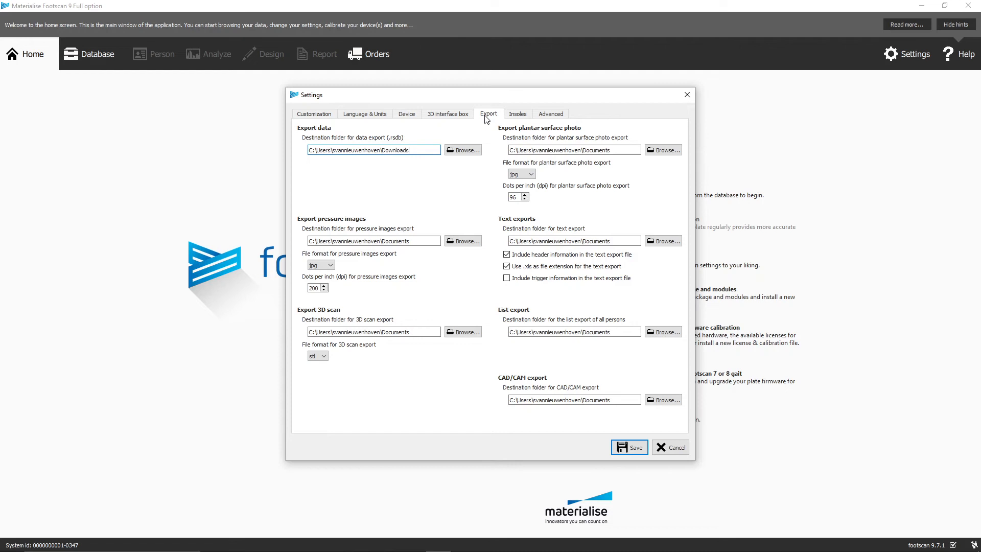
- Review the Insoles settings with phits enabled and its account fields filled
{"action": "left_click", "coordinate": [516, 113]}
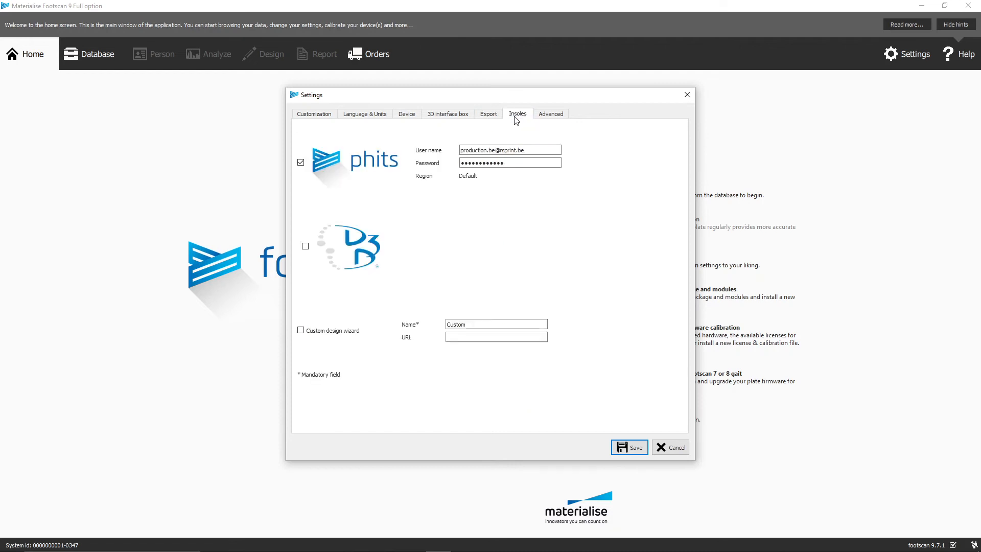
{"action": "left_click", "coordinate": [510, 151]}
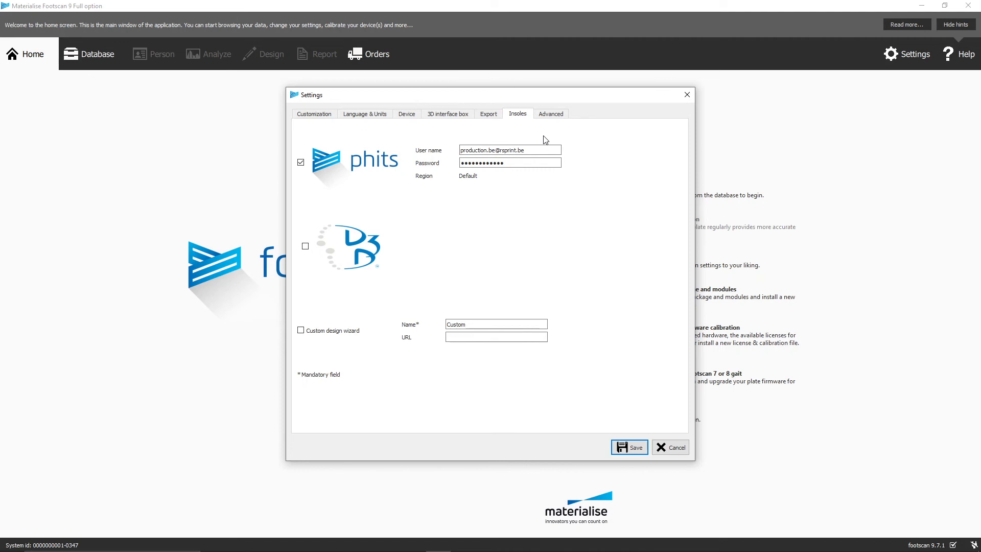
{"action": "mouse_move", "coordinate": [546, 133]}
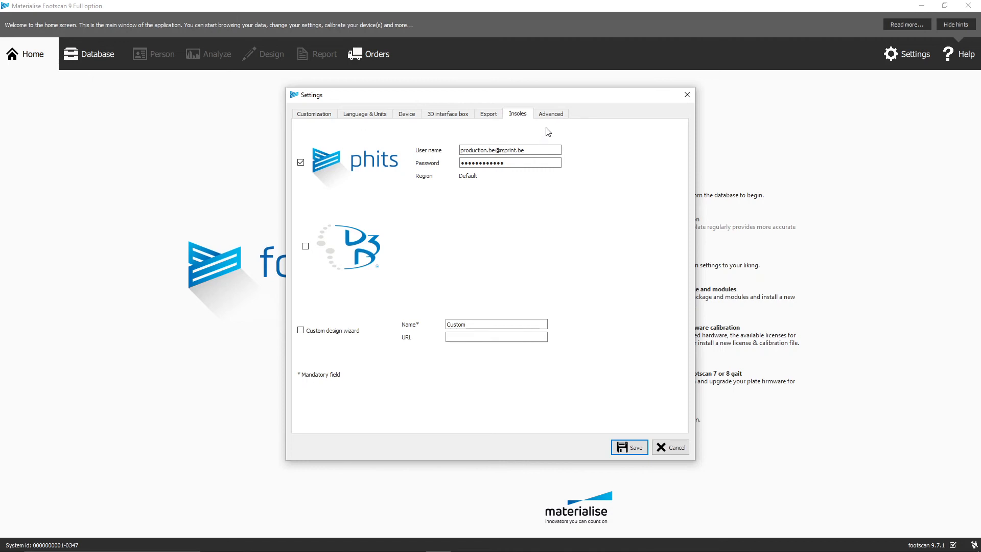
- In Advanced settings, switch the database file to DEMO_footscan.sqlite
{"action": "left_click", "coordinate": [550, 113]}
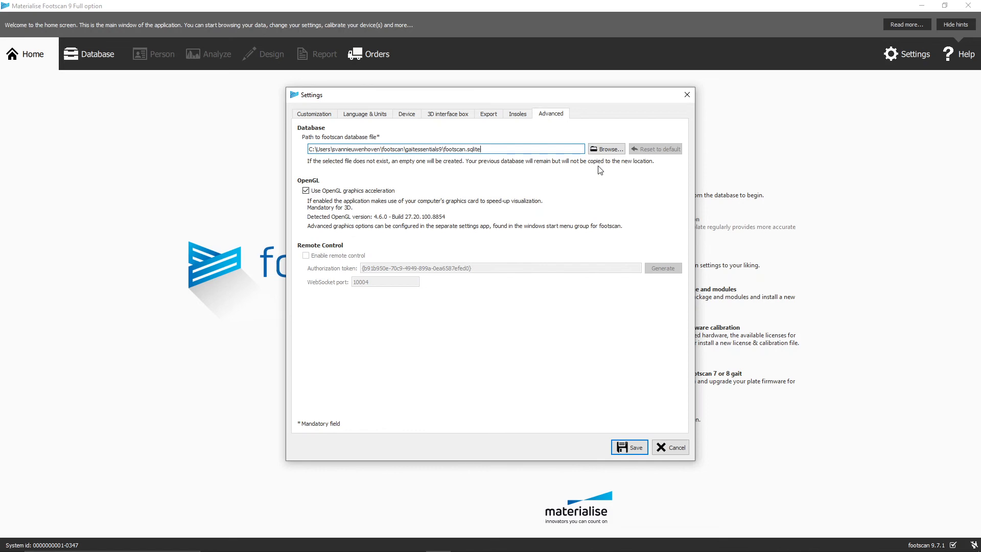
{"action": "left_click", "coordinate": [605, 148]}
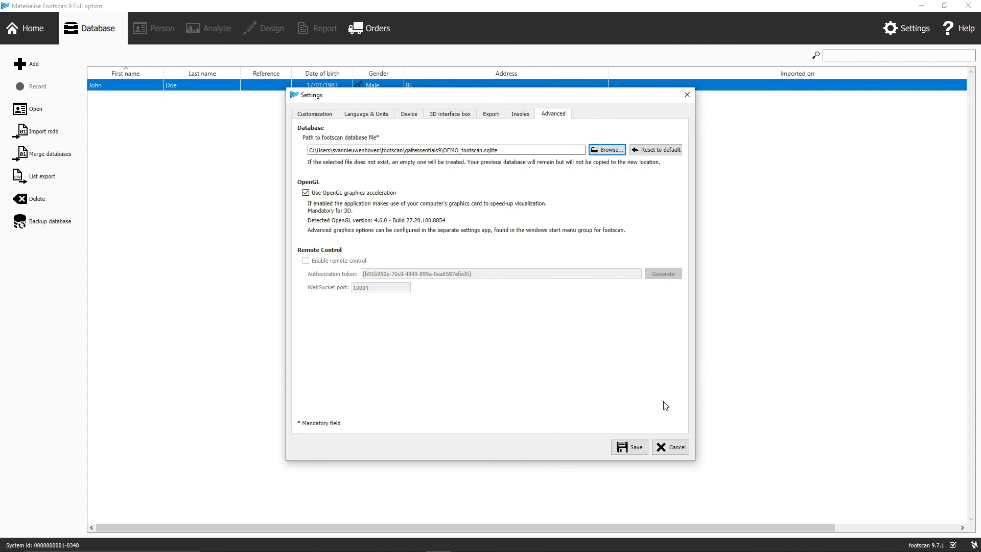
- Save the changed settings and confirm restarting the application
{"action": "left_click", "coordinate": [628, 446]}
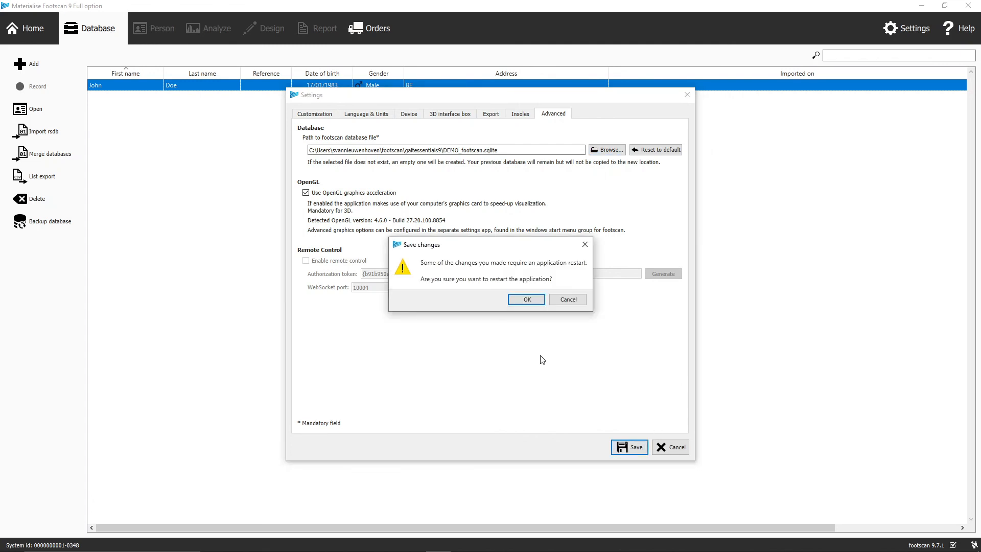
{"action": "left_click", "coordinate": [525, 300]}
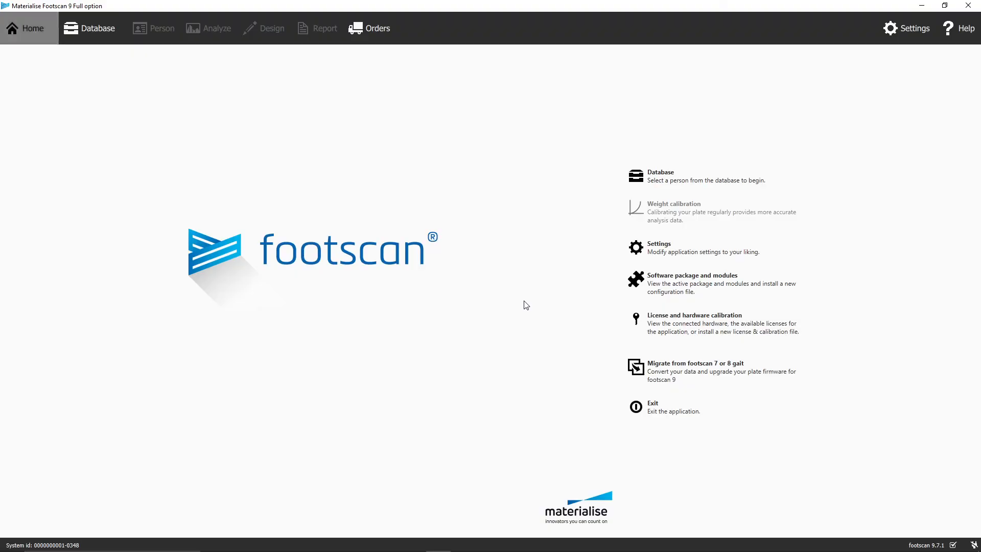